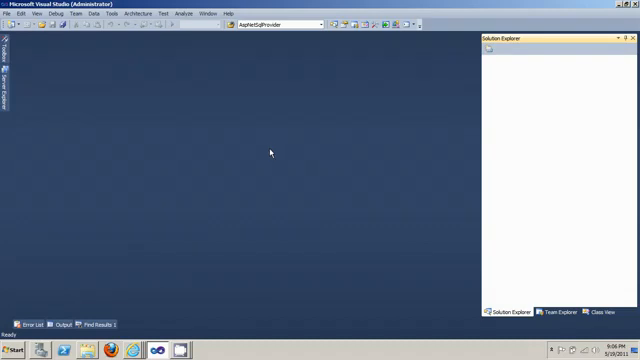
mouse_move(80, 104)
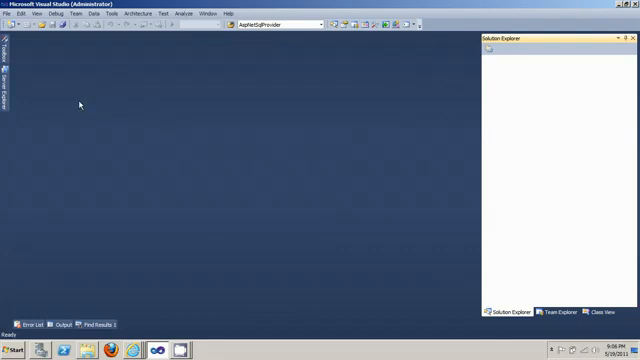
mouse_move(35, 116)
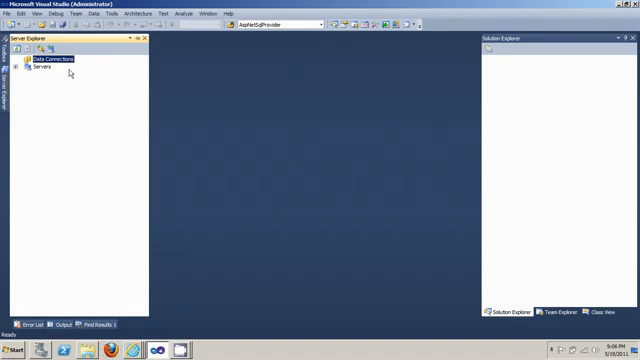
Step: Choose Add Connection from the Data Connections context menu in Server Explorer
right_click(50, 57)
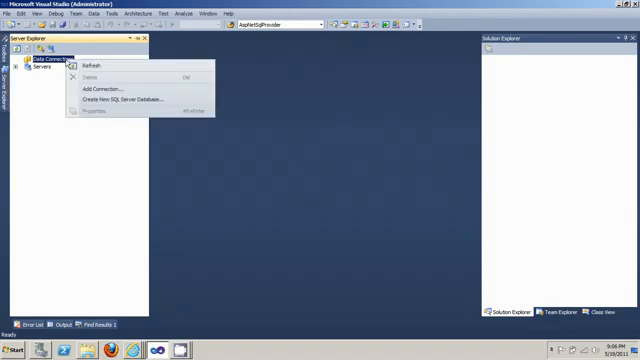
click(103, 89)
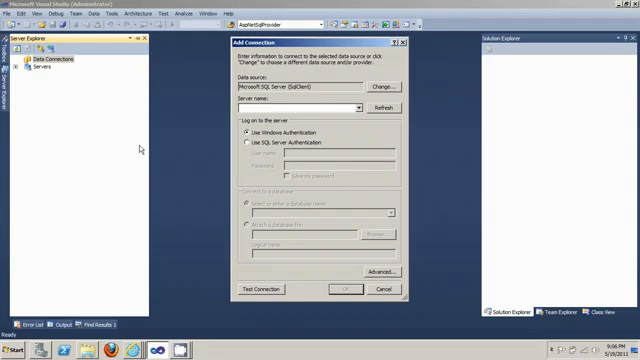
Step: Connect to server localhost with database NORTHWIND, test it successfully, and confirm
text(localhost)
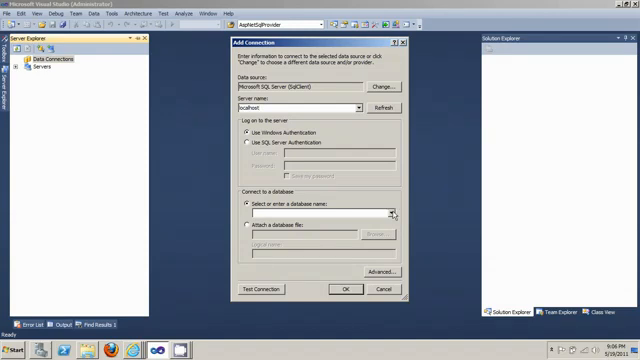
click(390, 214)
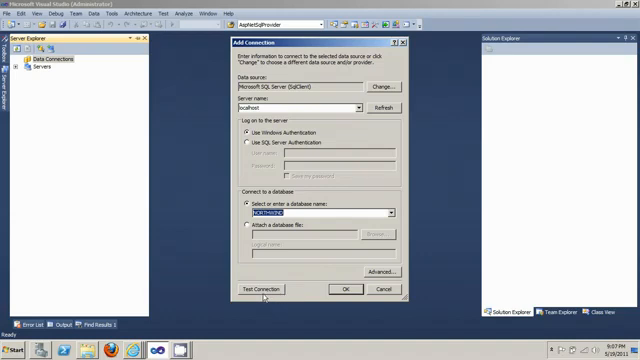
click(264, 289)
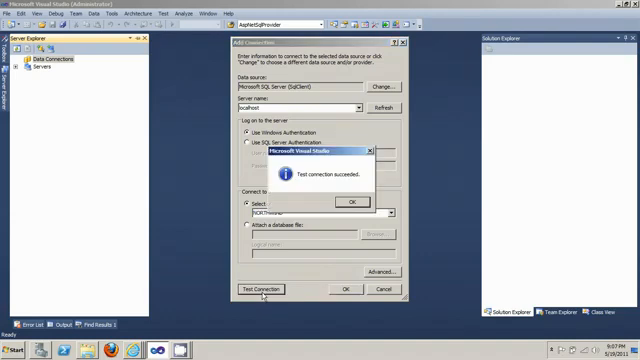
click(347, 203)
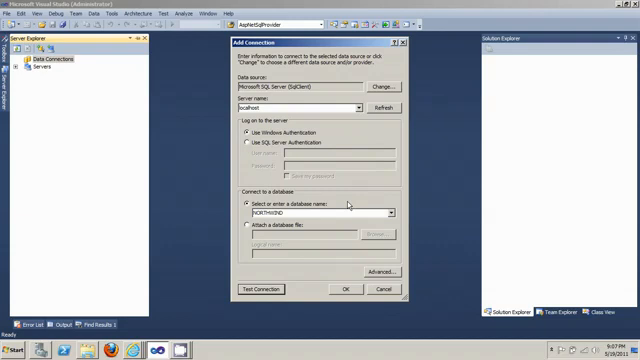
click(347, 289)
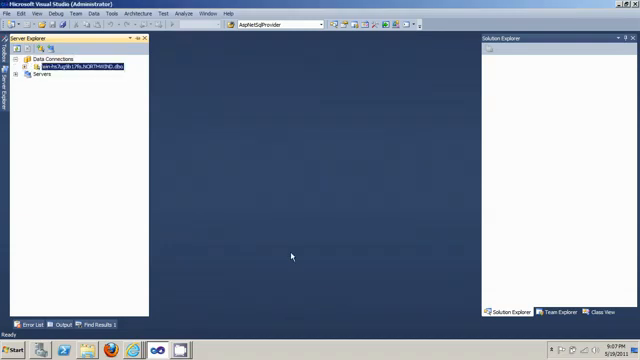
mouse_move(112, 108)
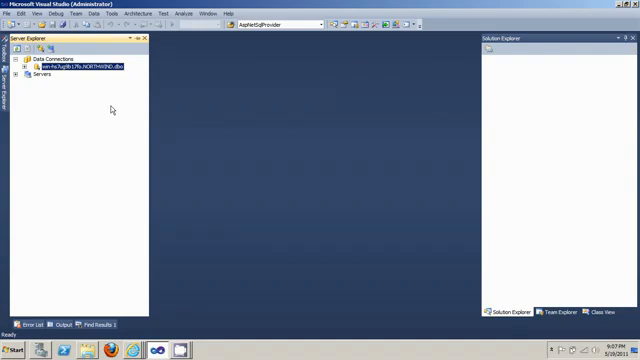
mouse_move(112, 82)
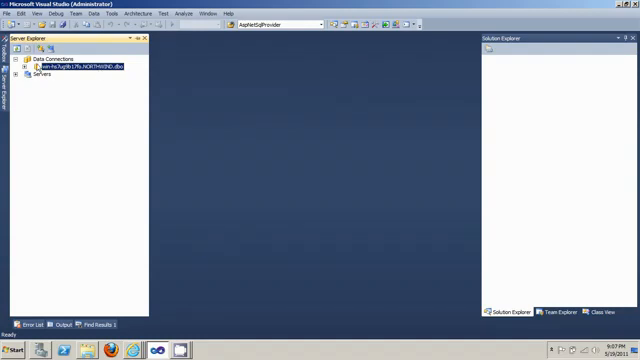
Step: Expand the NORTHWIND connection node and its Tables folder
click(33, 69)
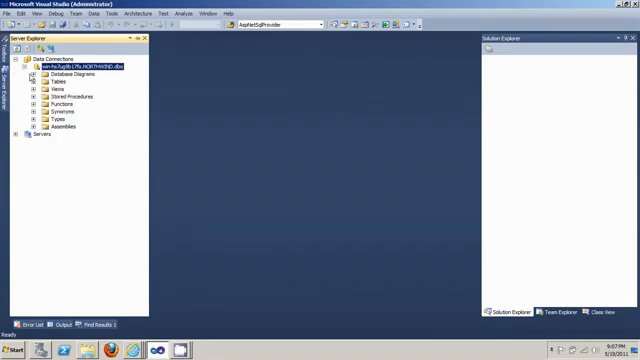
click(30, 88)
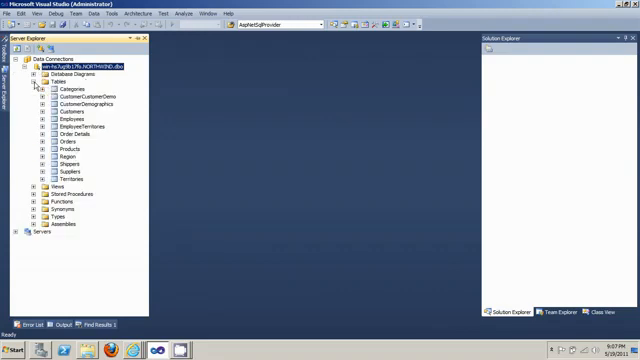